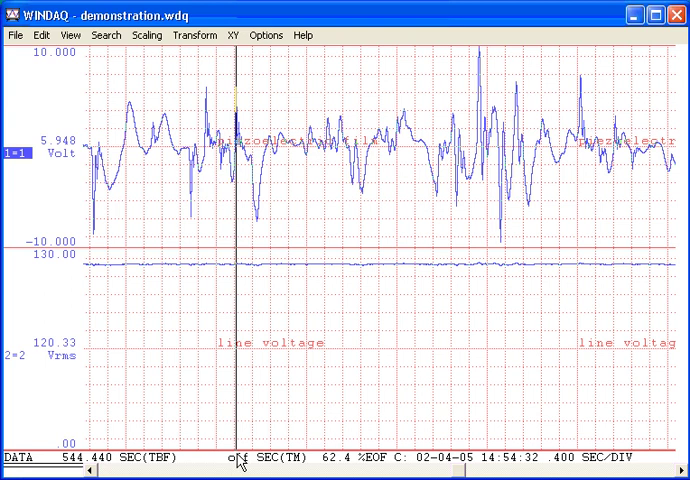
# Step: Move the data cursor until the readout shows 4.380 SEC from the time marker
pyautogui.click(266, 28)
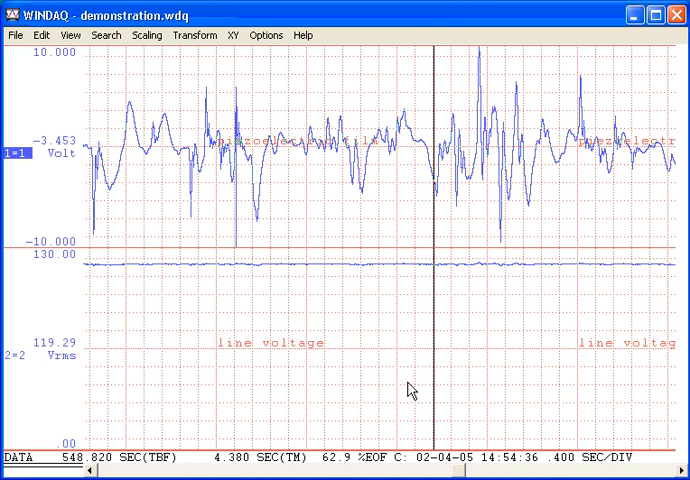
pyautogui.click(273, 34)
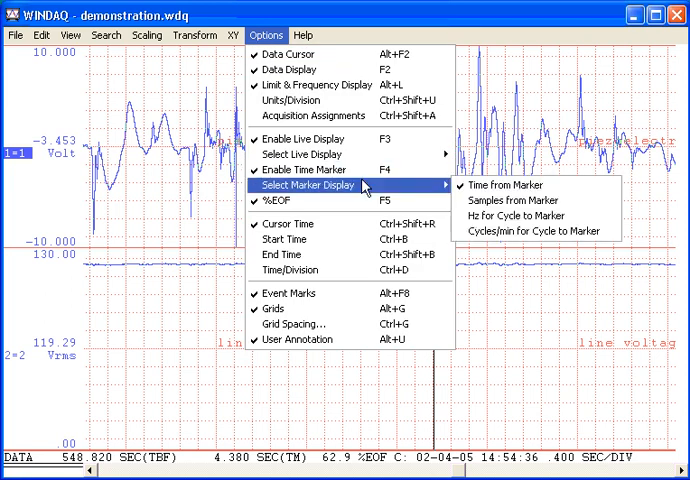
pyautogui.moveTo(538, 202)
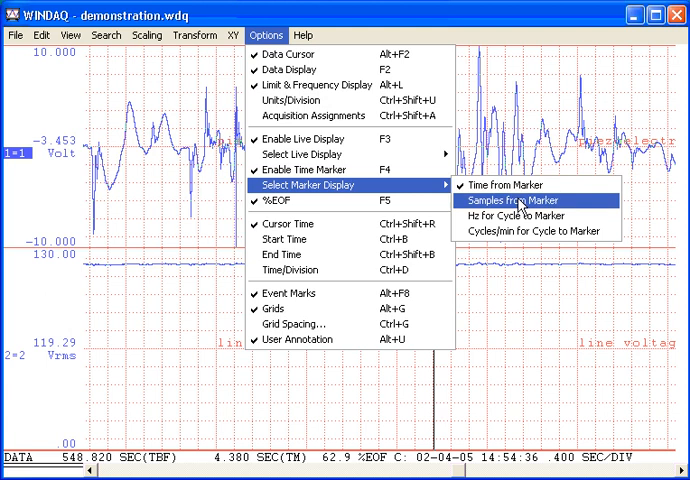